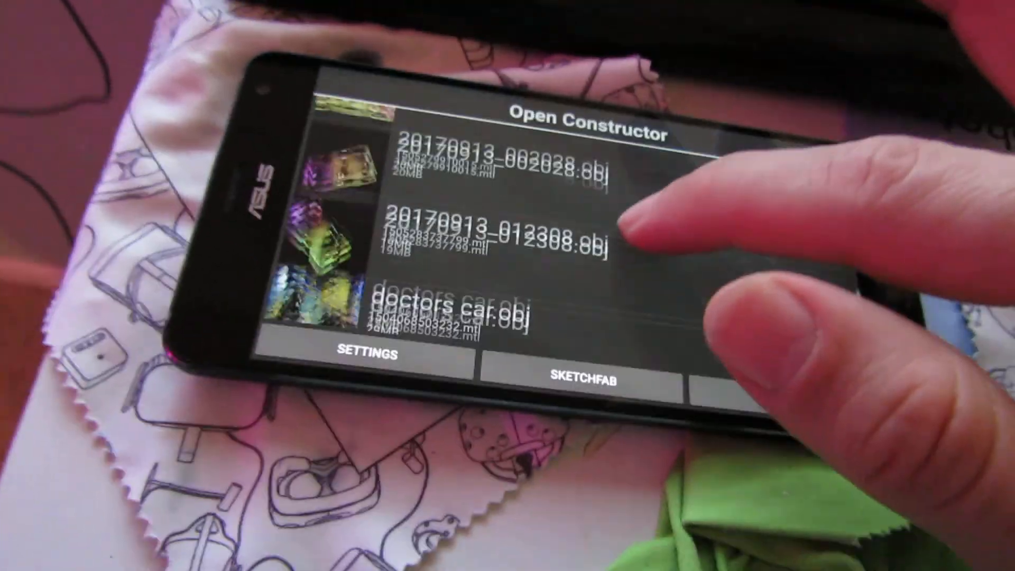
# Leave Open Constructor and launch the Matterport Scenes app from the home screen
pyautogui.scroll(-3)
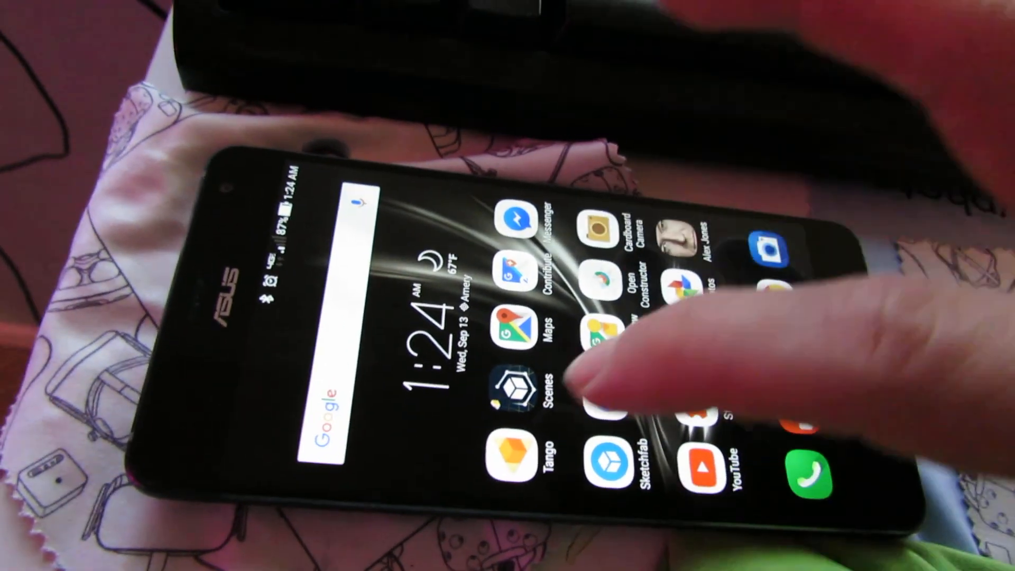
pyautogui.click(511, 388)
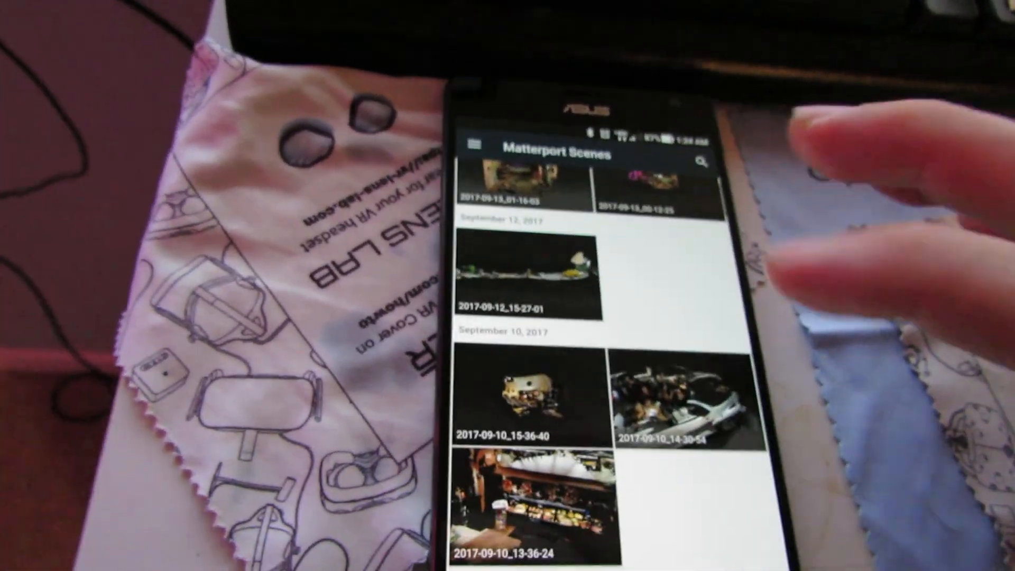
# Scroll to September 2, 2017 and open the 2017-09-02_19-15-05 Glam Doll Donuts scan
pyautogui.scroll(-3)
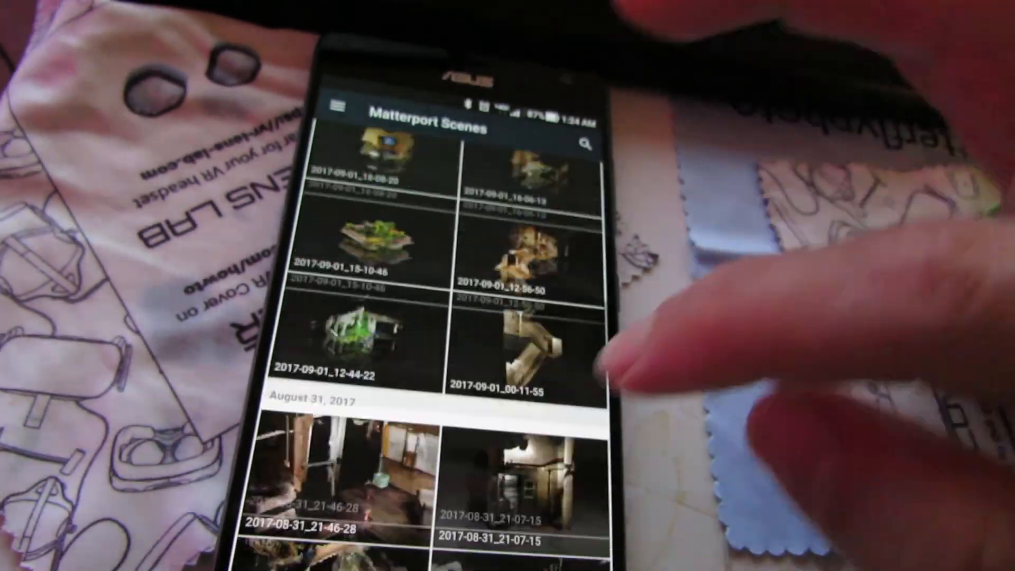
pyautogui.scroll(-3)
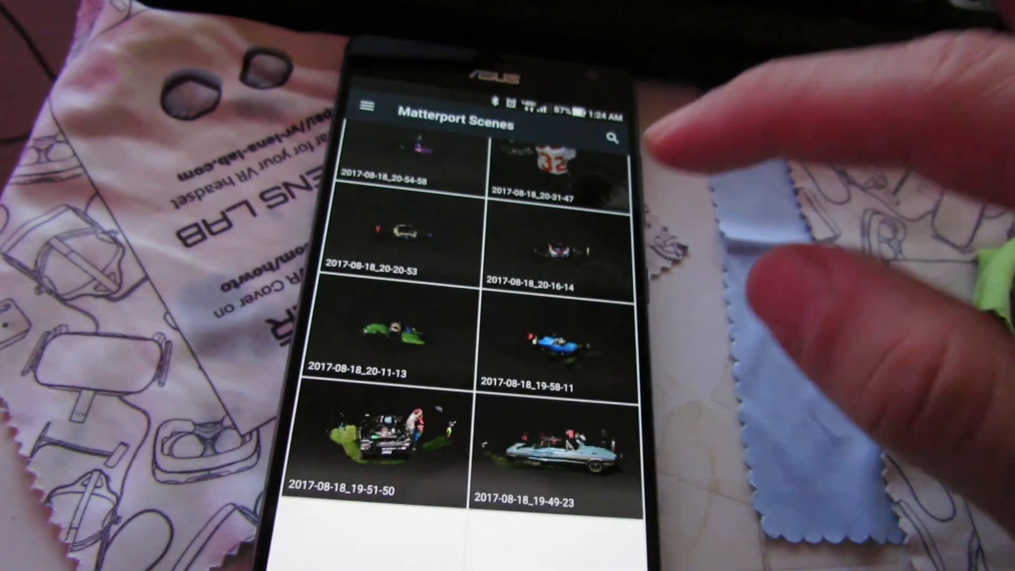
pyautogui.scroll(3)
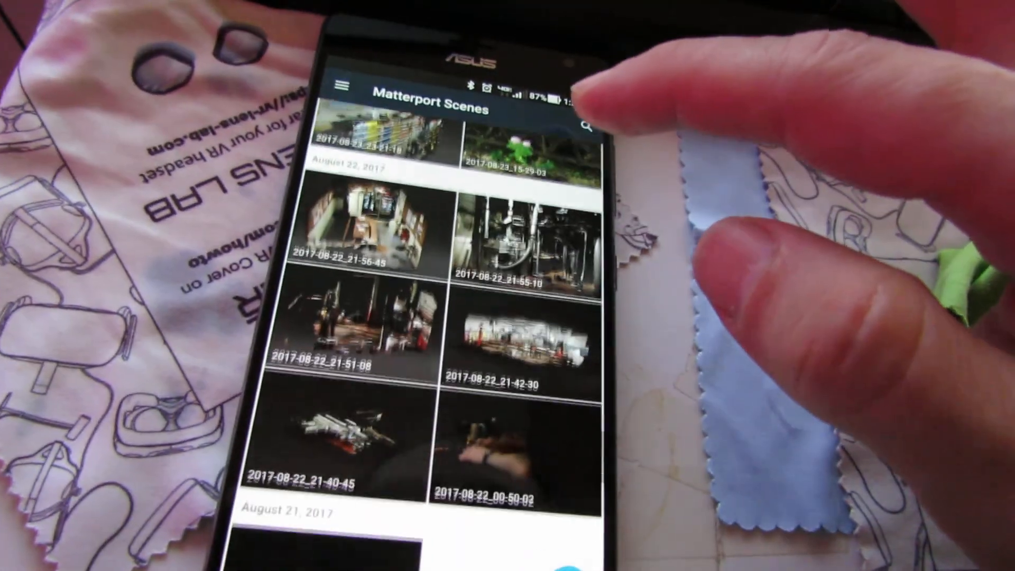
pyautogui.scroll(-3)
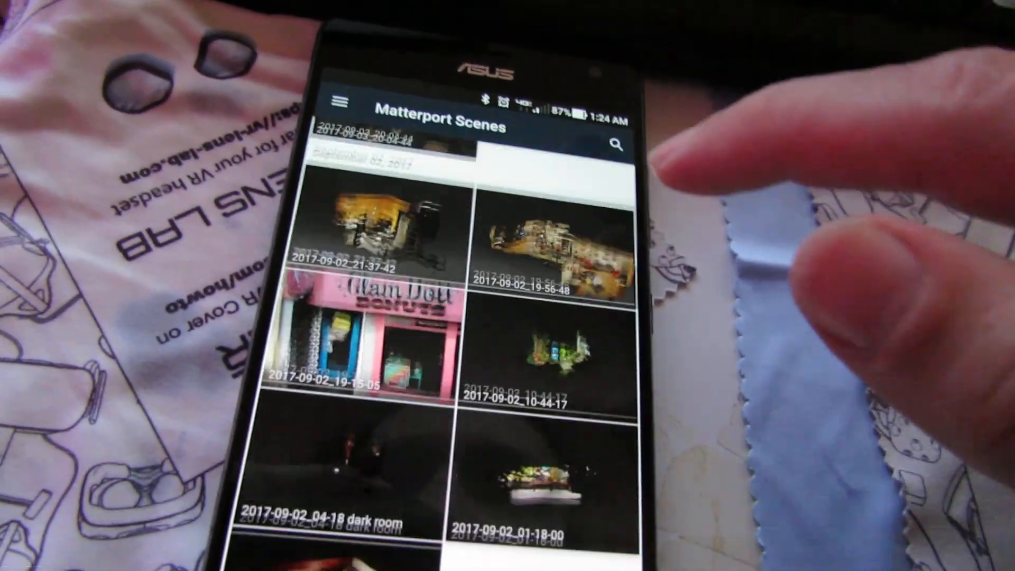
pyautogui.click(369, 337)
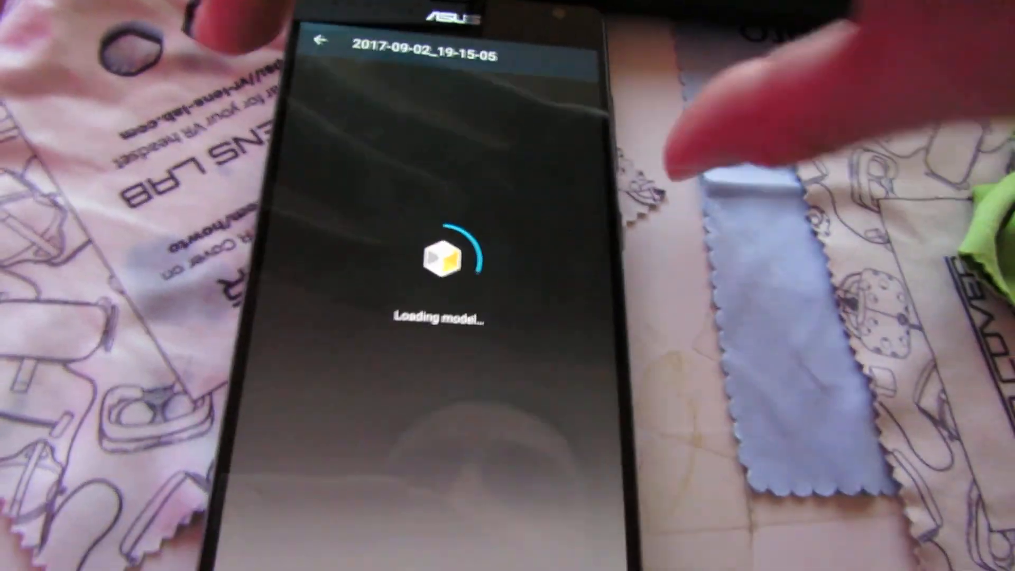